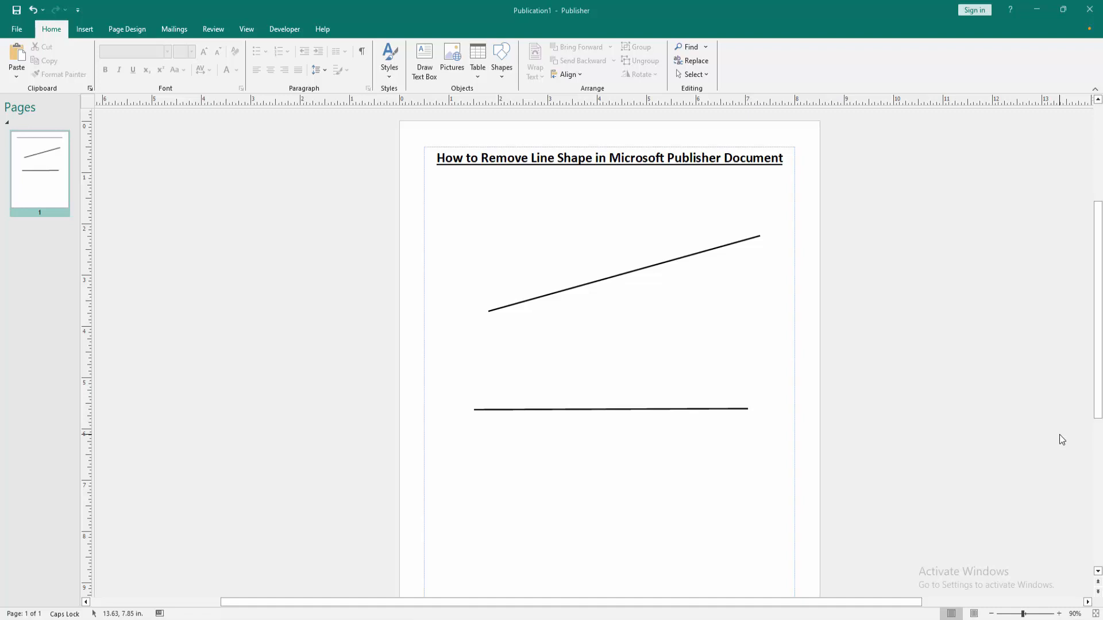
Delete the slanted line and then the horizontal line, leaving the heading alone.
click(713, 250)
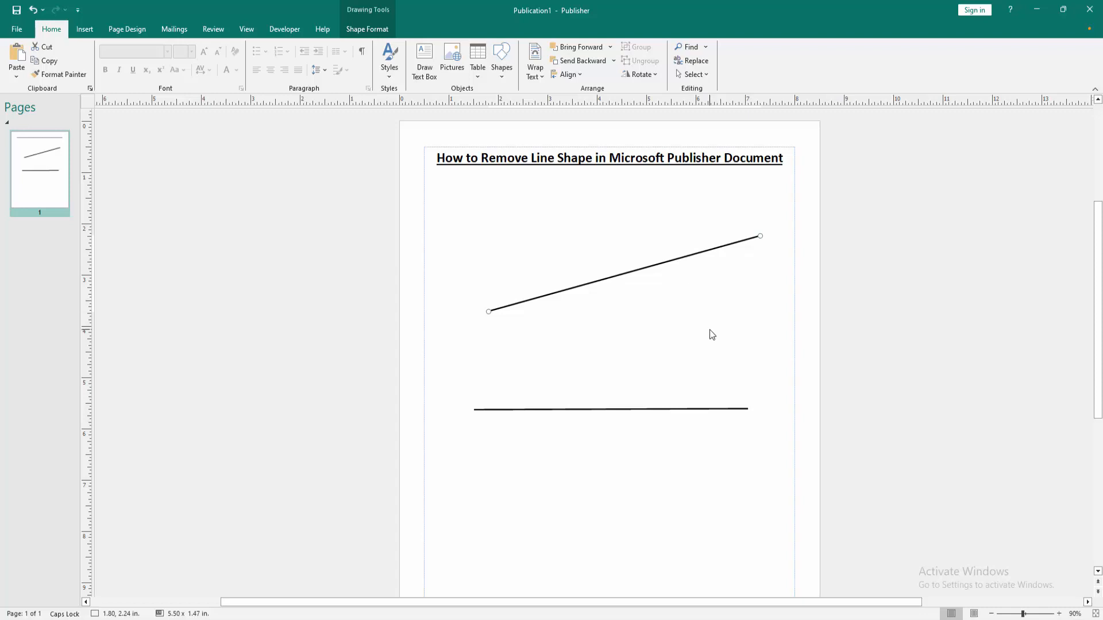
key(Delete)
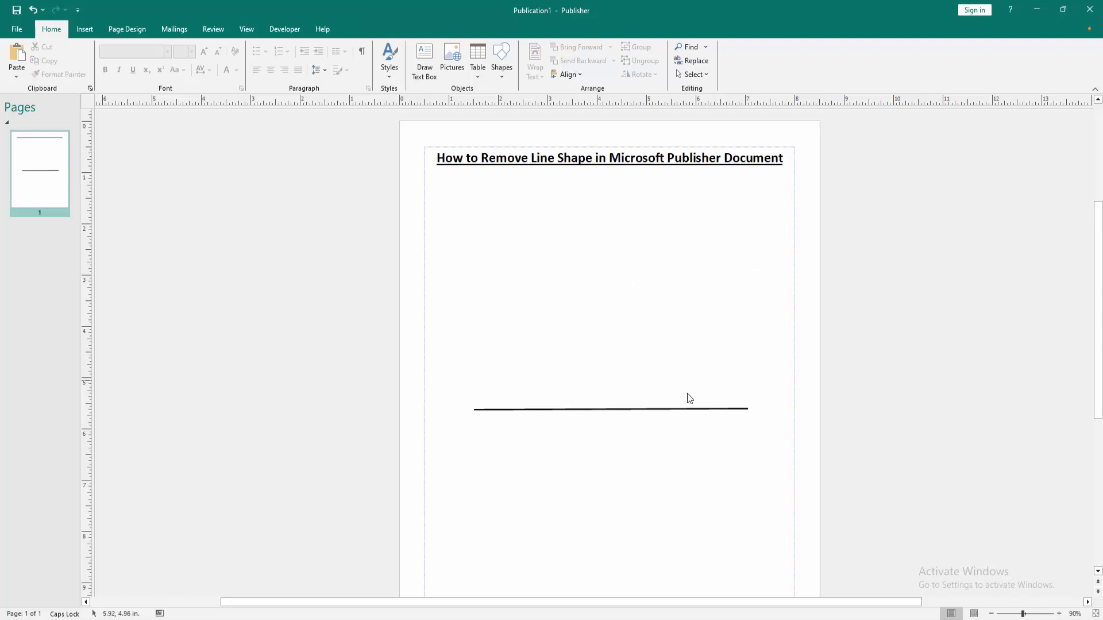
click(611, 408)
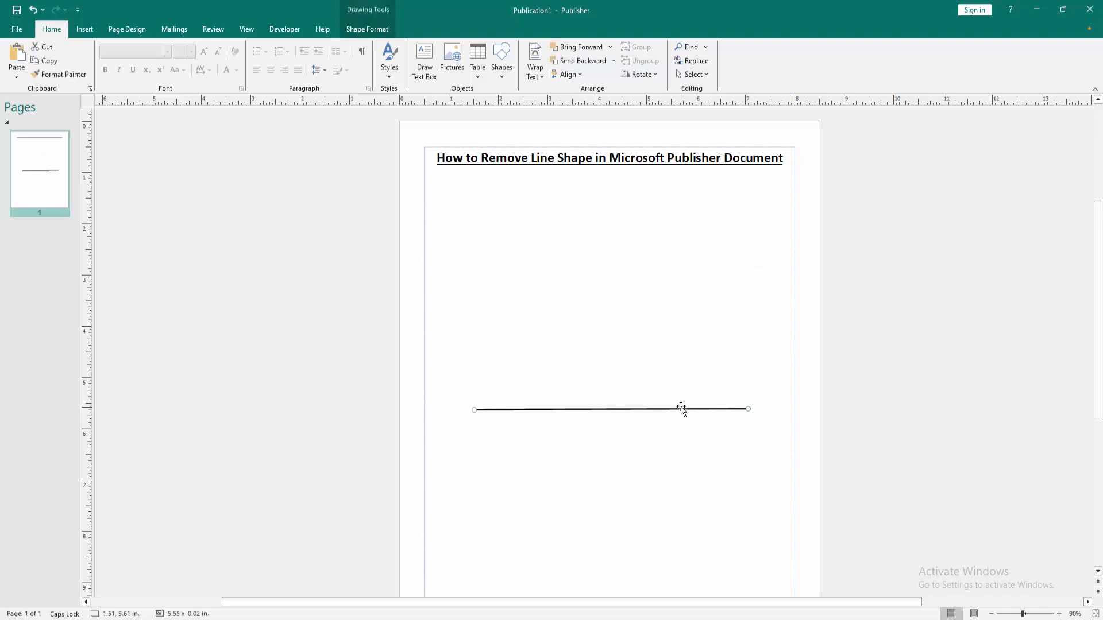
key(Delete)
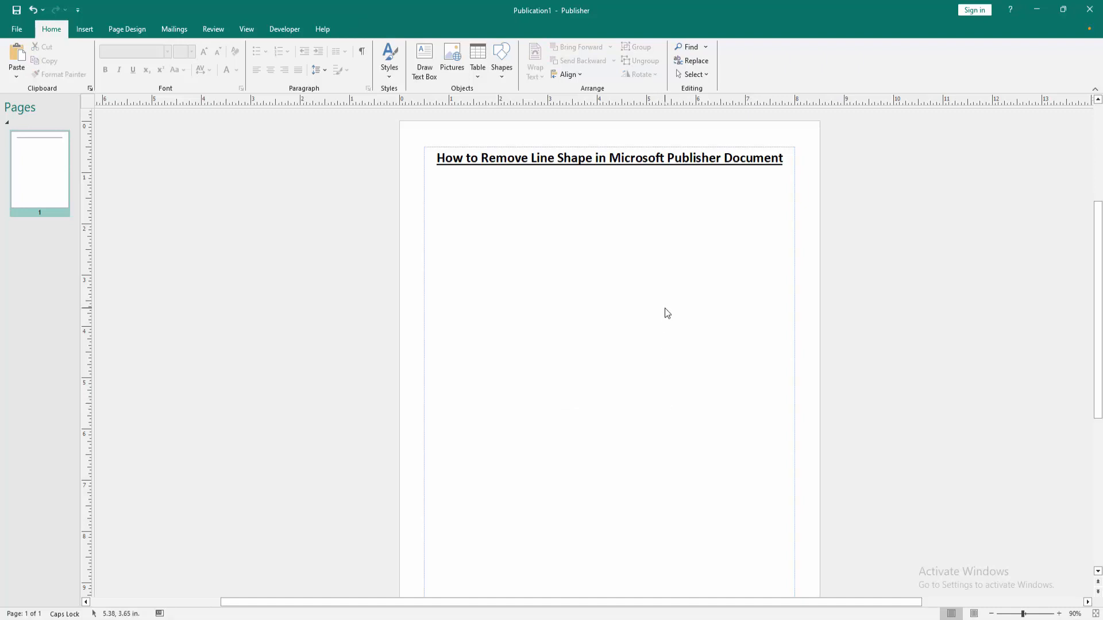
mouse_move(624, 315)
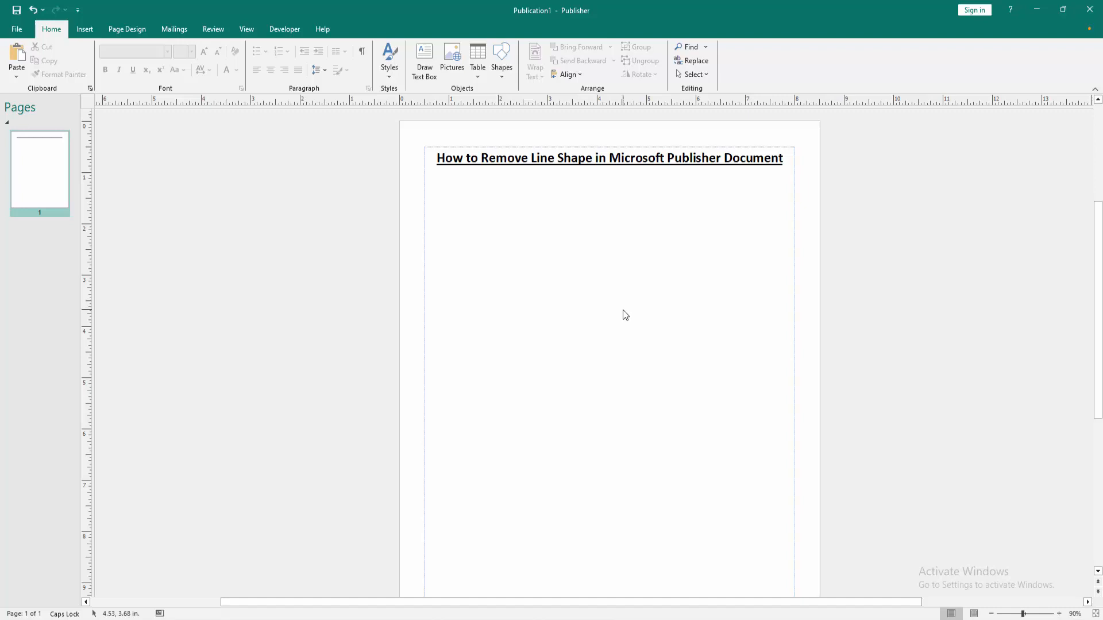